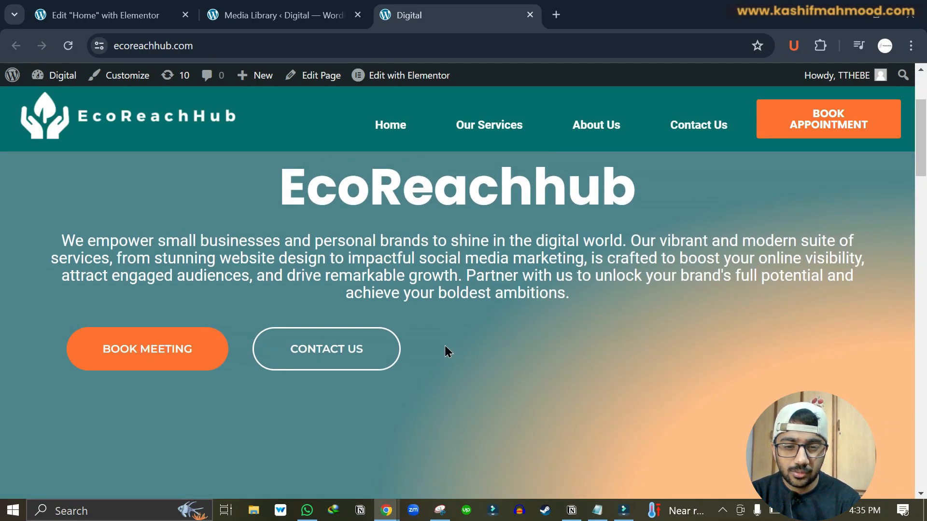
# Step: Review the page in the Elementor editor, scrolling through its sections
pyautogui.click(97, 14)
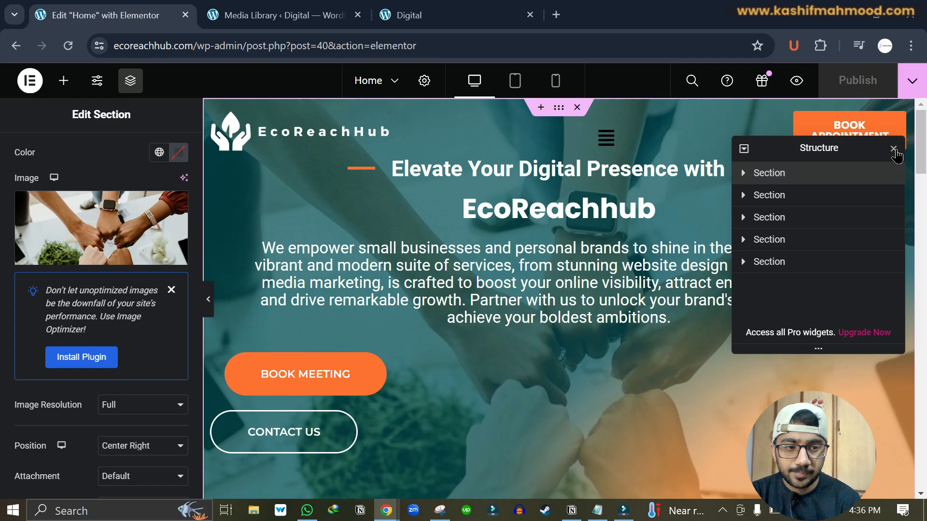
pyautogui.scroll(-3)
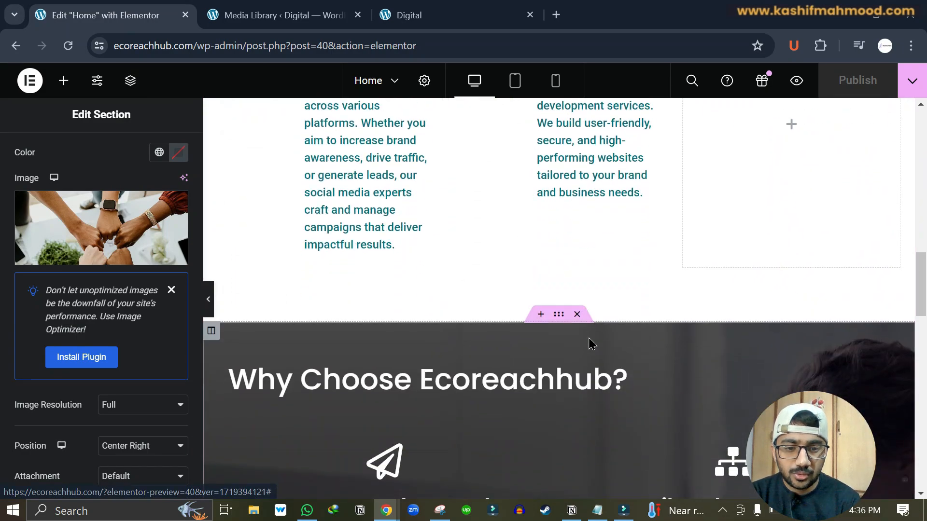
pyautogui.scroll(-3)
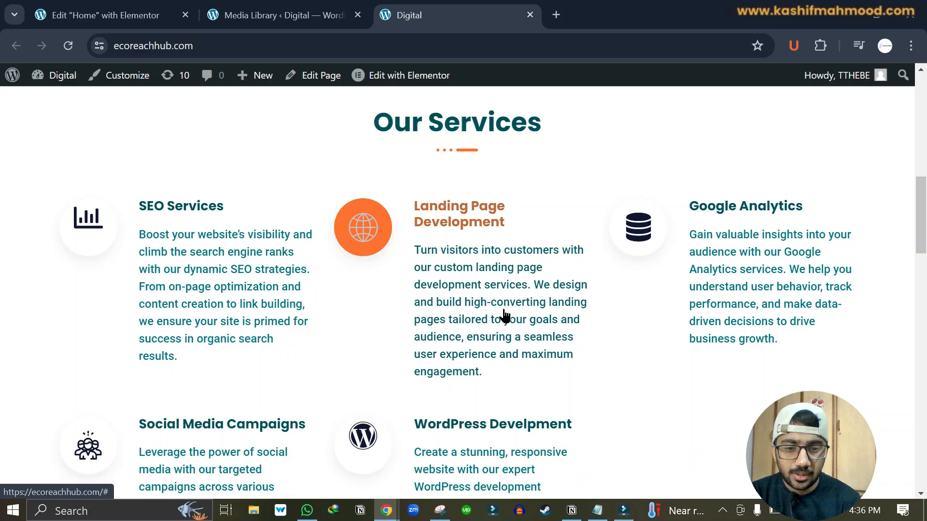
pyautogui.scroll(-3)
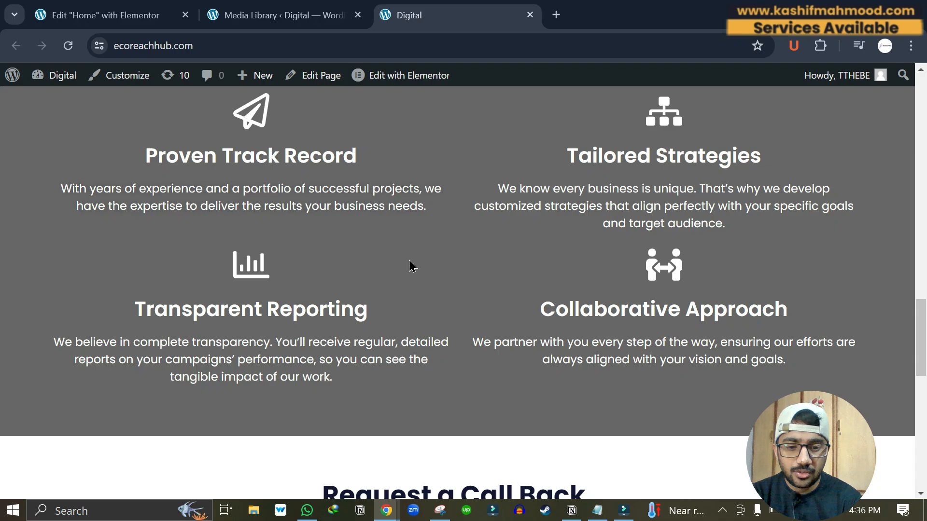
pyautogui.moveTo(378, 231)
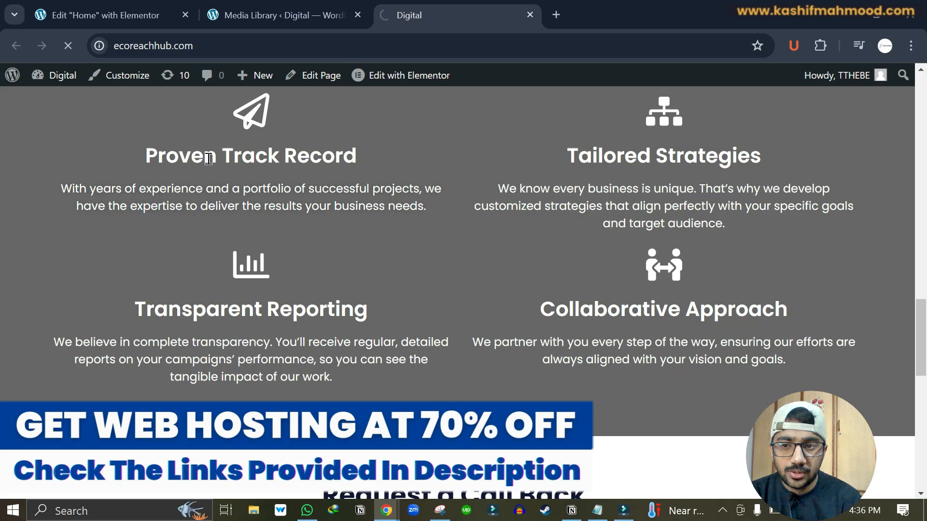
# Step: Confirm the homepage connection is secure, then switch to the WordPress Media Library admin tab
pyautogui.click(154, 45)
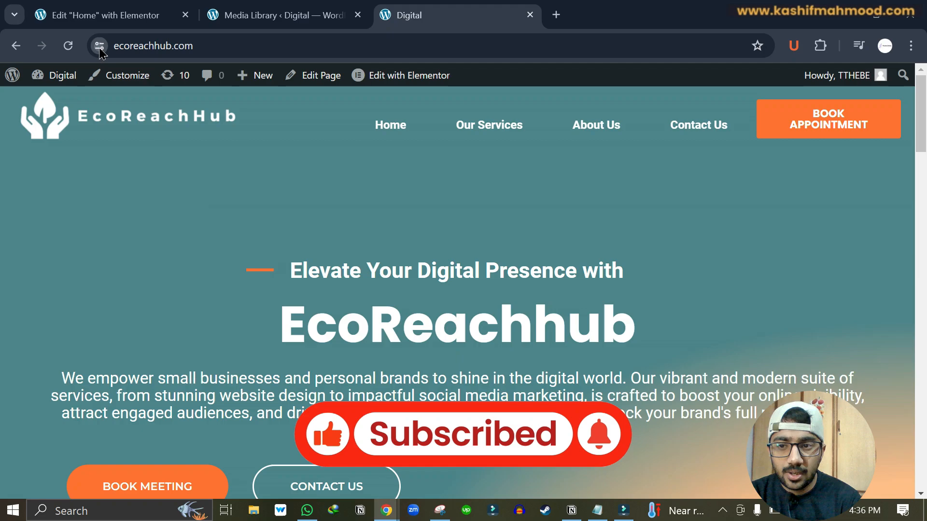
pyautogui.click(99, 45)
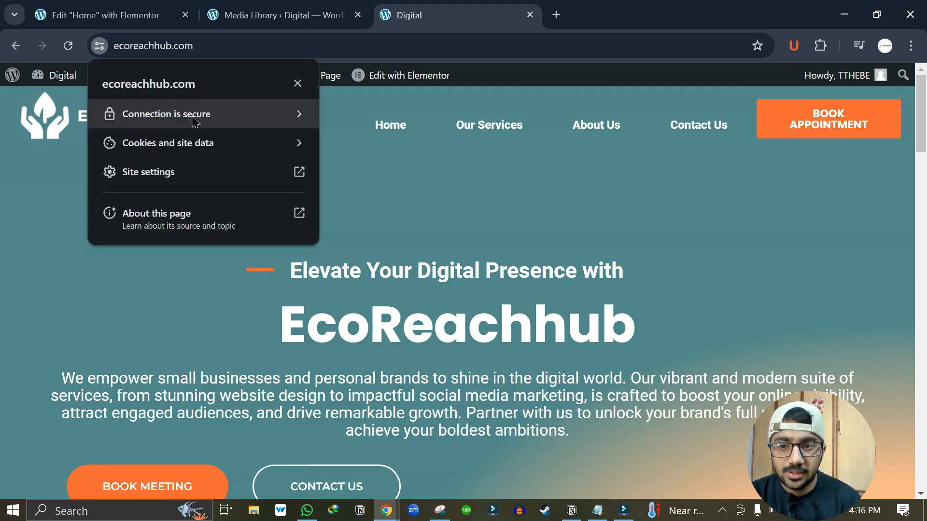
pyautogui.moveTo(198, 118)
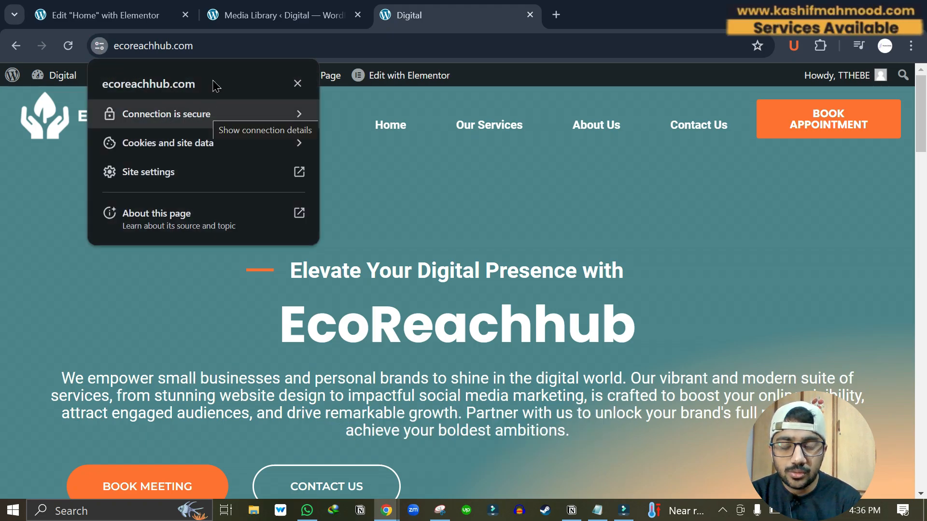
pyautogui.click(278, 15)
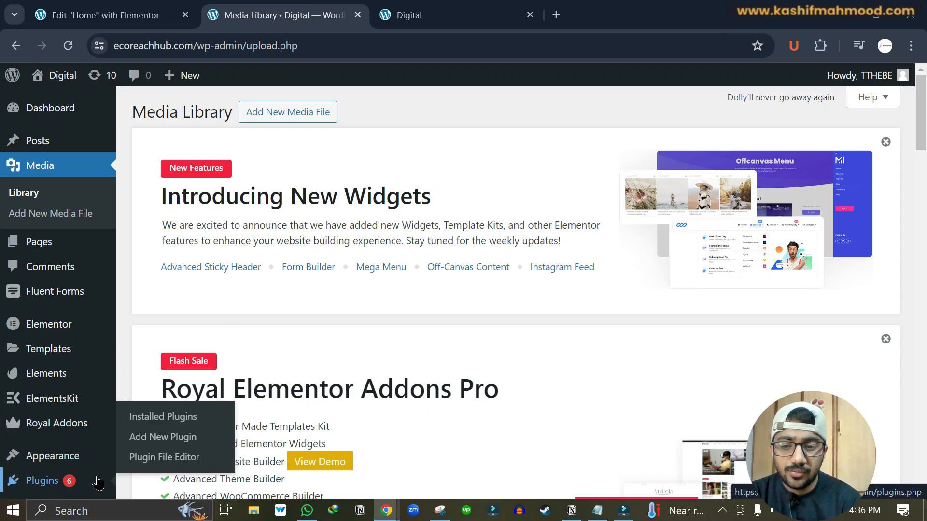
# Step: Search the plugin directory for 'really simple ssl' and install Really Simple SSL
pyautogui.click(162, 436)
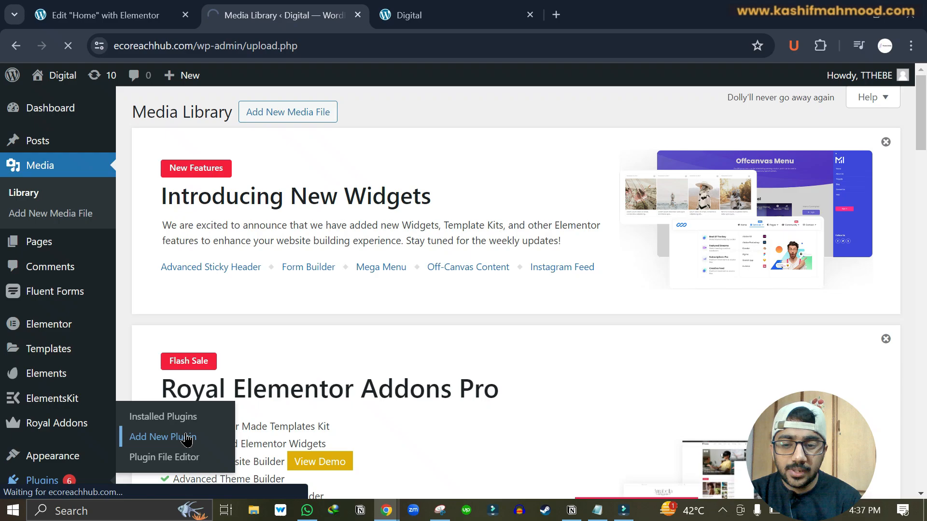
pyautogui.click(161, 436)
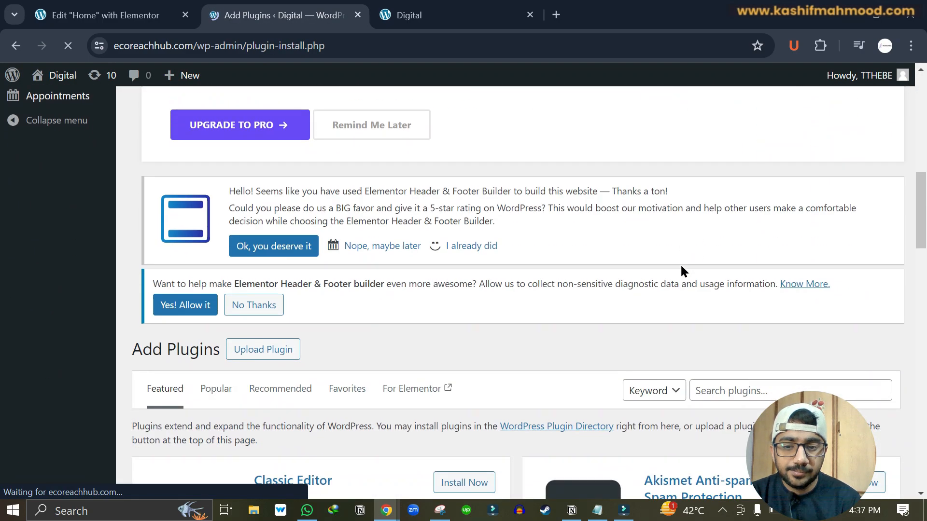
pyautogui.write('rea')
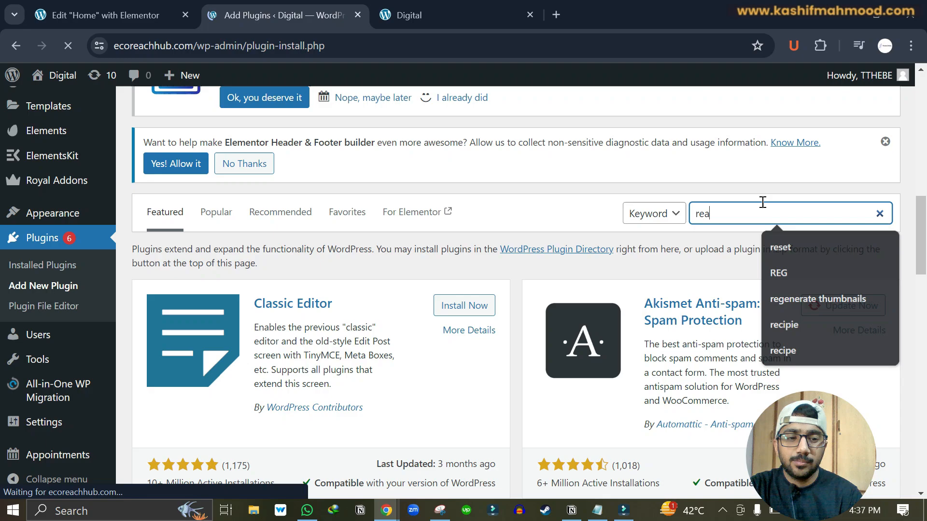
pyautogui.write('really simple ssl')
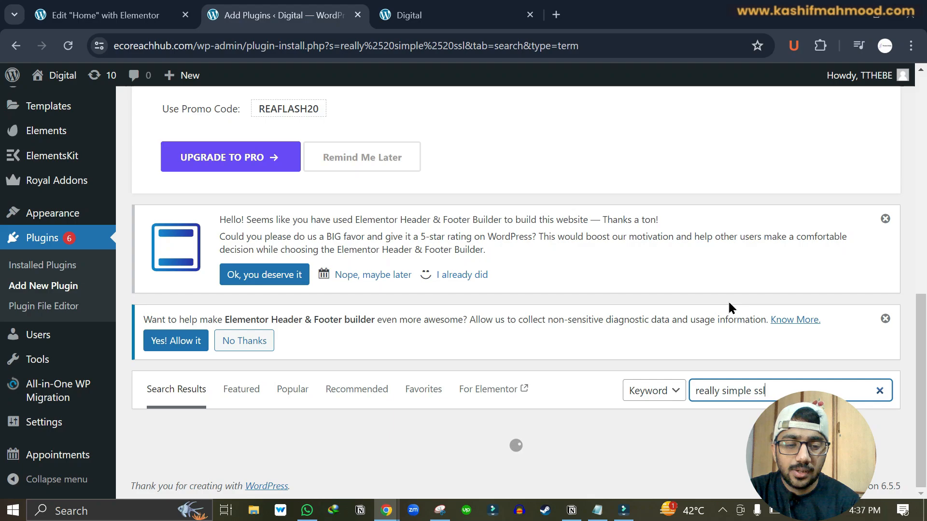
pyautogui.moveTo(702, 367)
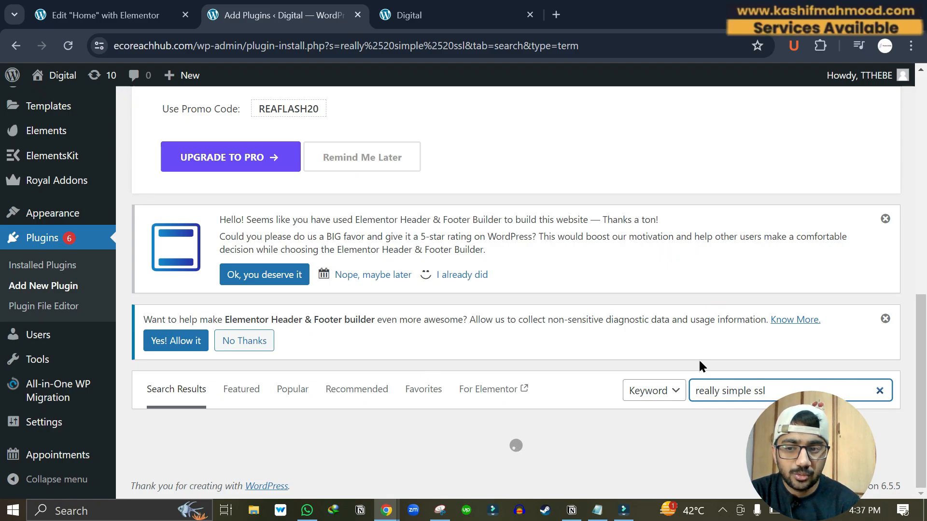
pyautogui.scroll(-3)
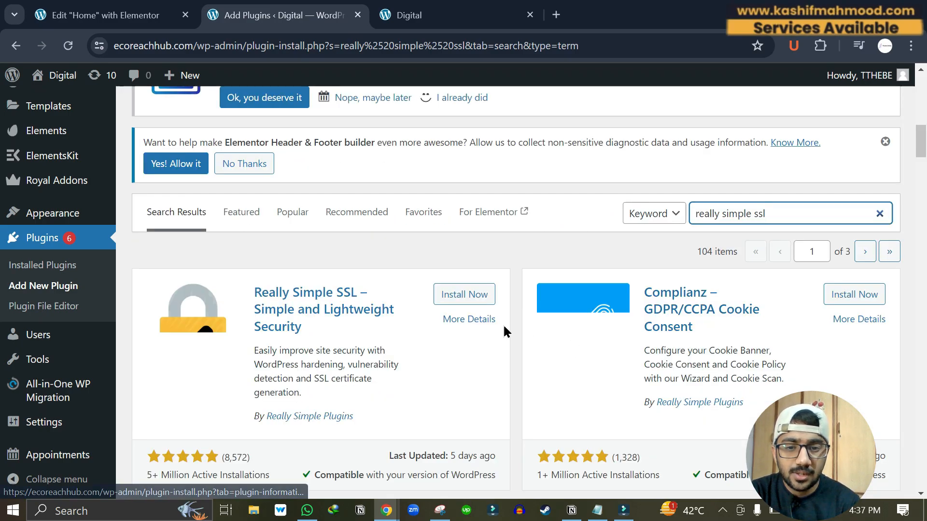
pyautogui.click(464, 295)
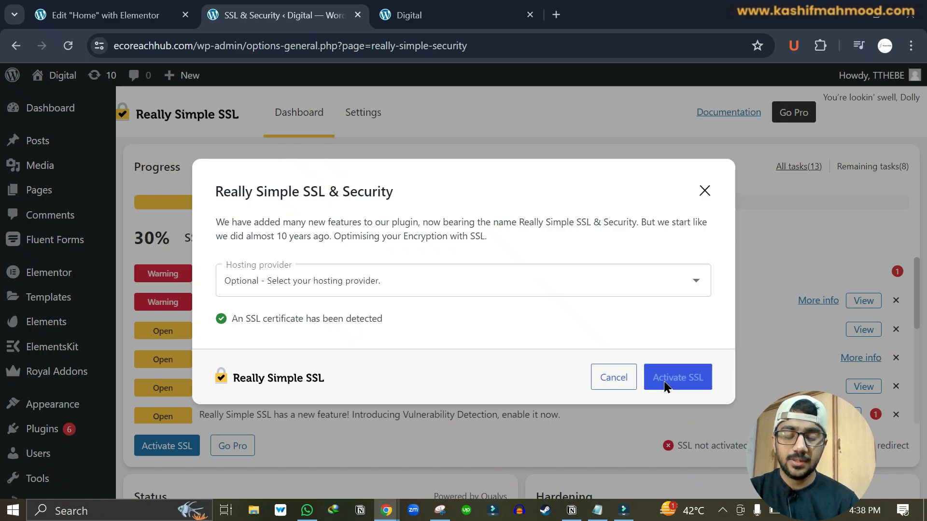
# Step: Activate SSL, skip email notifications and the Pro offer, then view the live homepage
pyautogui.click(678, 377)
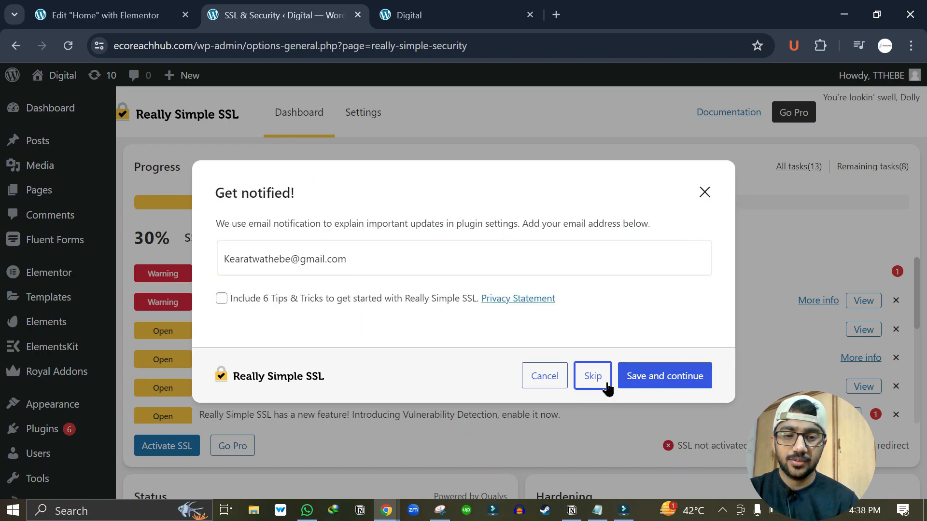
pyautogui.click(592, 376)
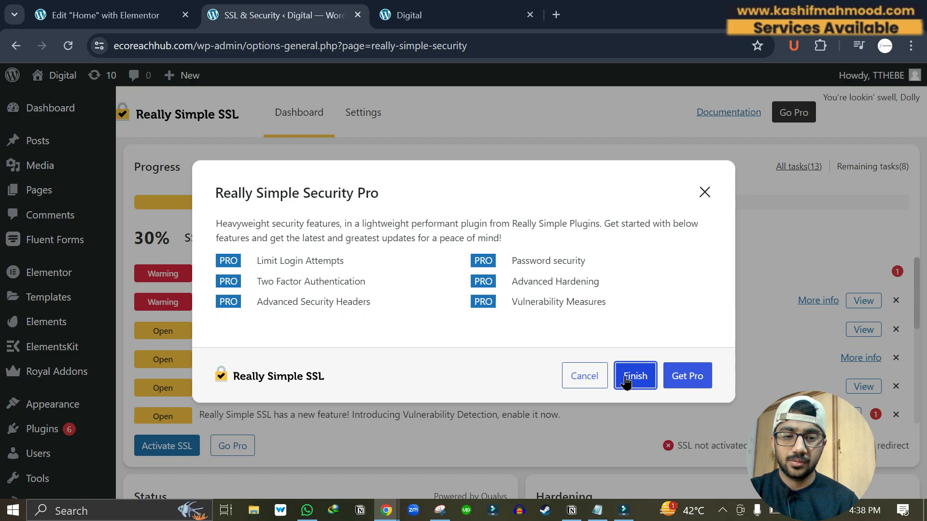
pyautogui.click(634, 375)
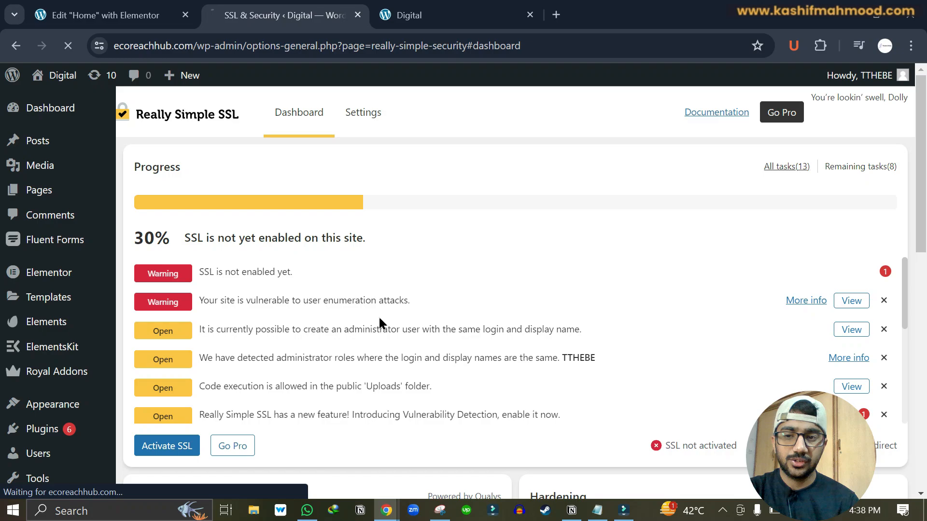
pyautogui.click(167, 446)
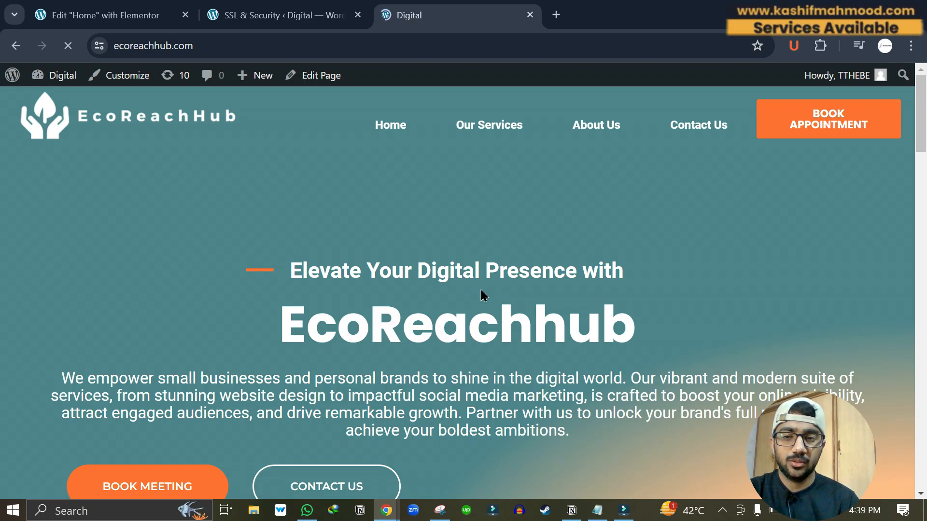
# Step: Return to the Really Simple SSL dashboard showing SSL activated, then go to Add New Plugin
pyautogui.click(279, 15)
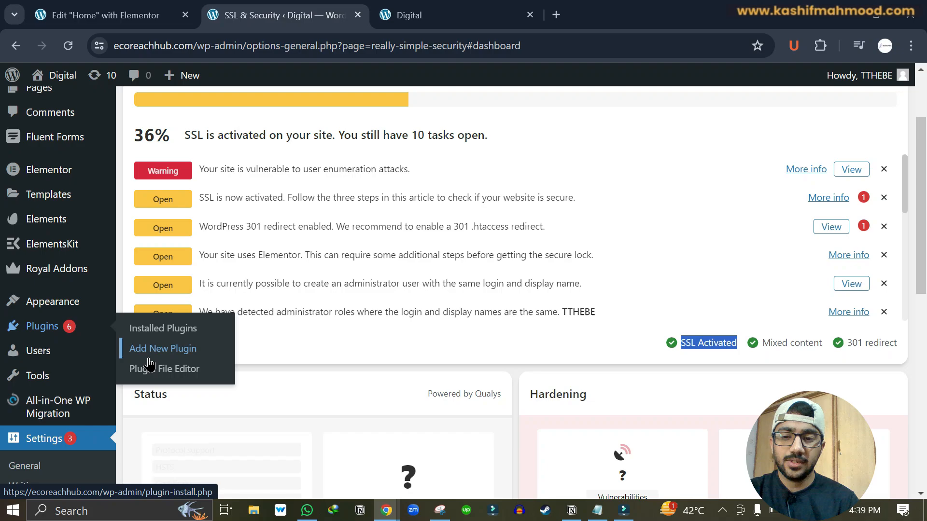
pyautogui.click(163, 349)
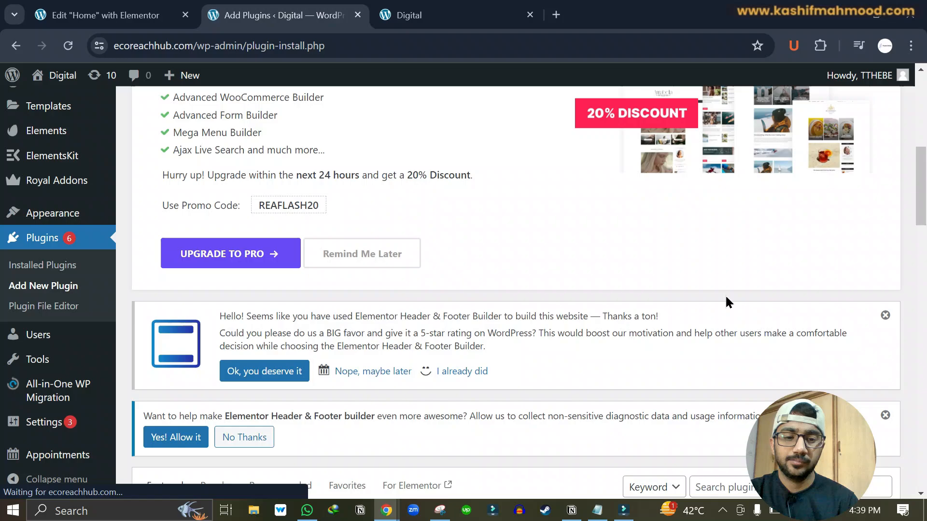
# Step: Search 'regenerate thumbnails', then install and activate the Regenerate Thumbnails plugin
pyautogui.click(789, 224)
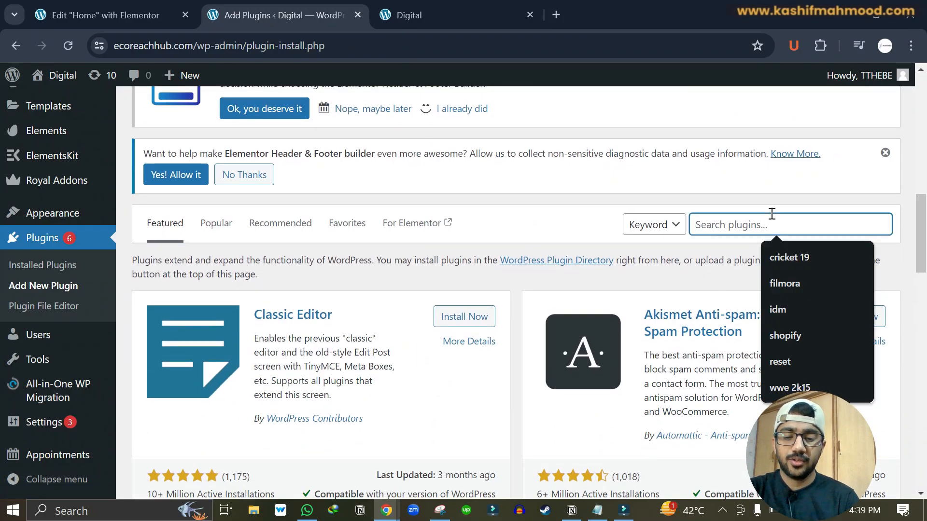
pyautogui.write('rege')
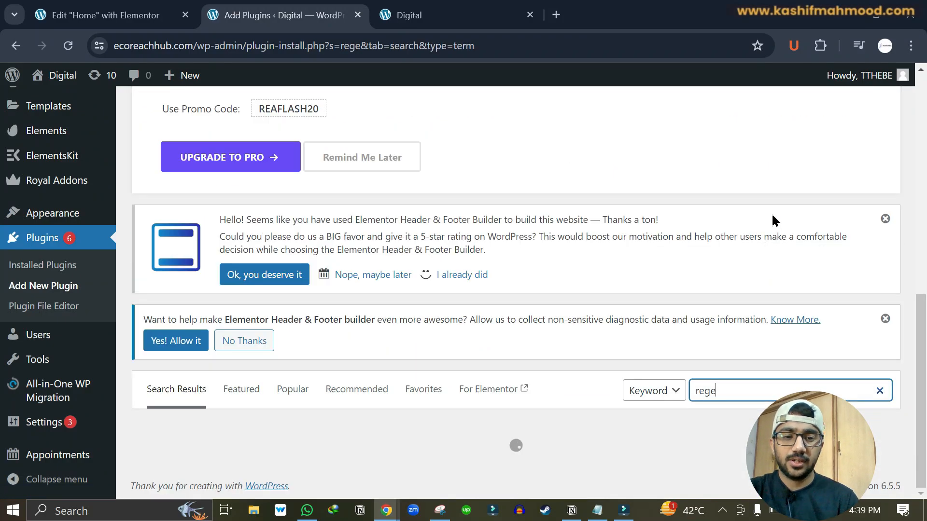
pyautogui.click(456, 273)
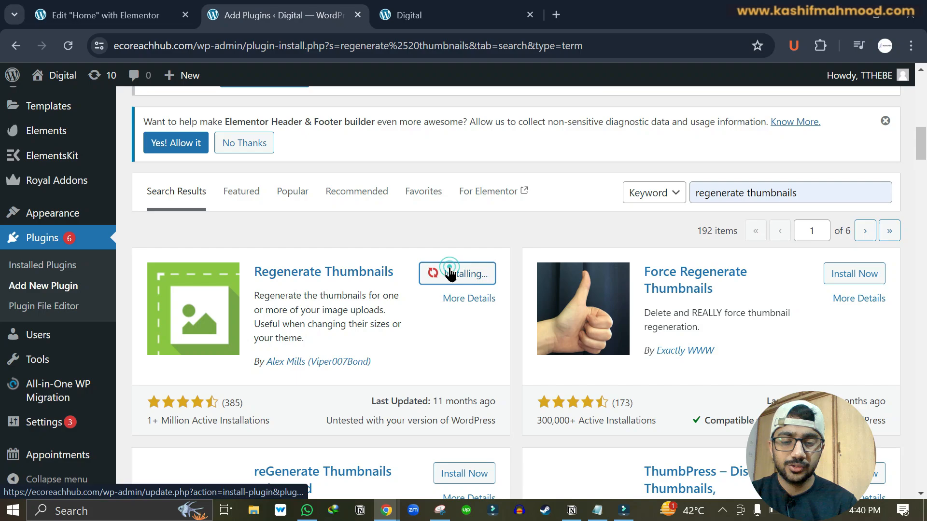
pyautogui.click(456, 273)
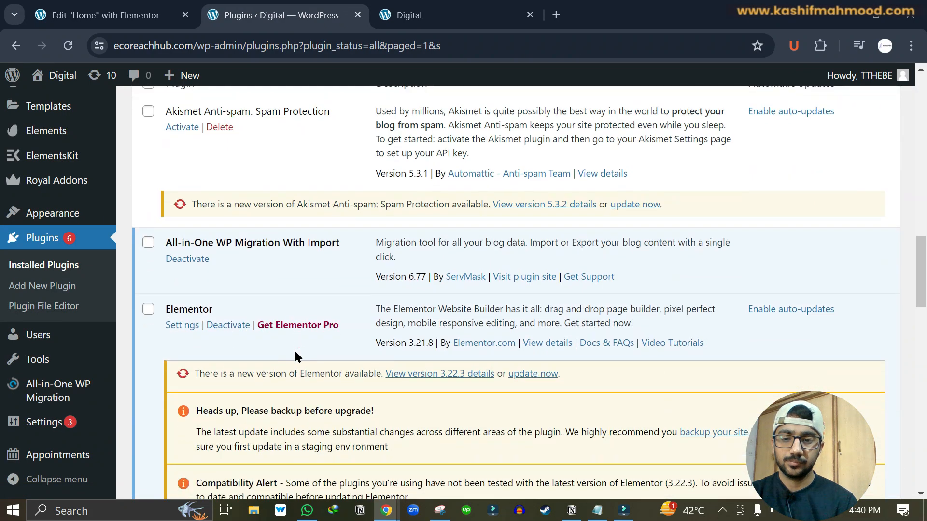
pyautogui.scroll(-3)
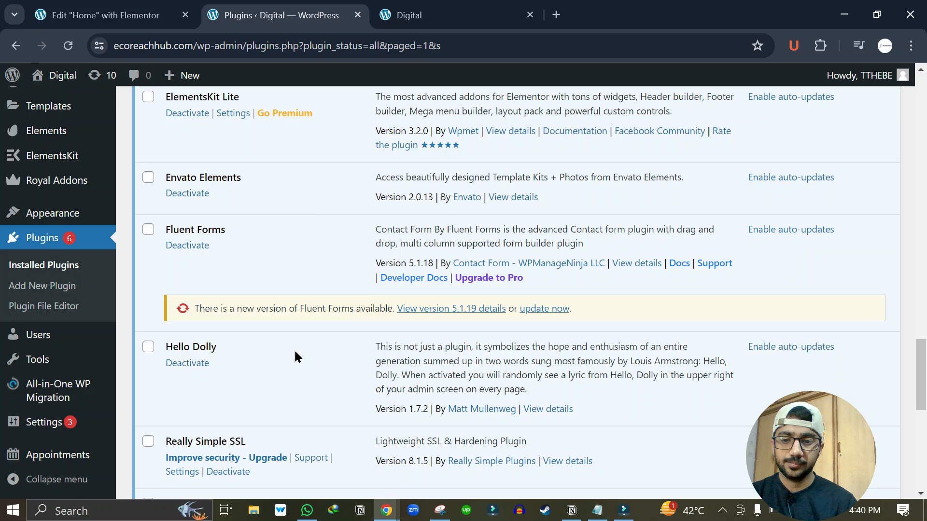
pyautogui.scroll(-3)
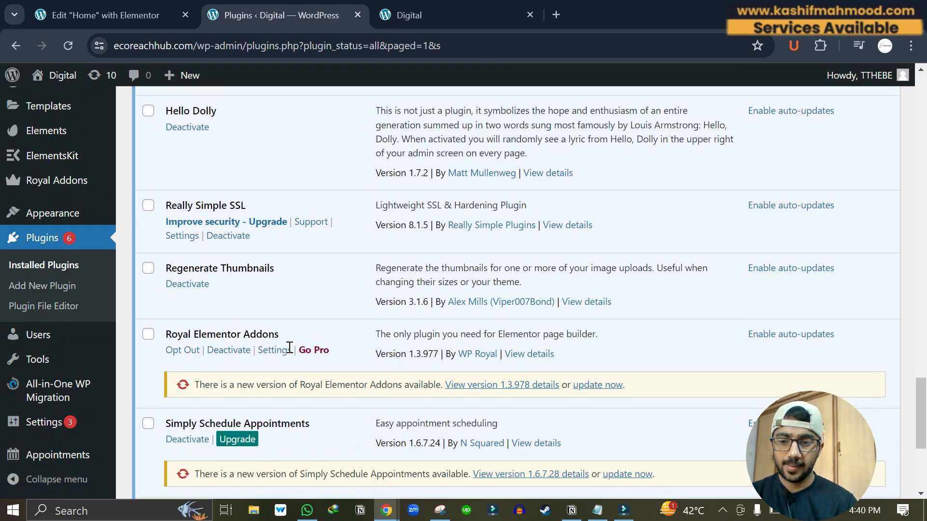
pyautogui.moveTo(44, 422)
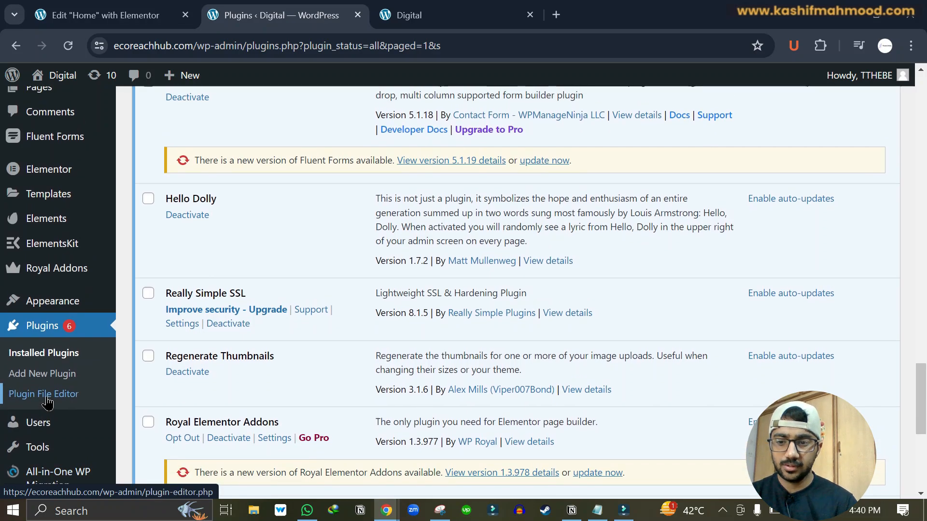
pyautogui.moveTo(38, 422)
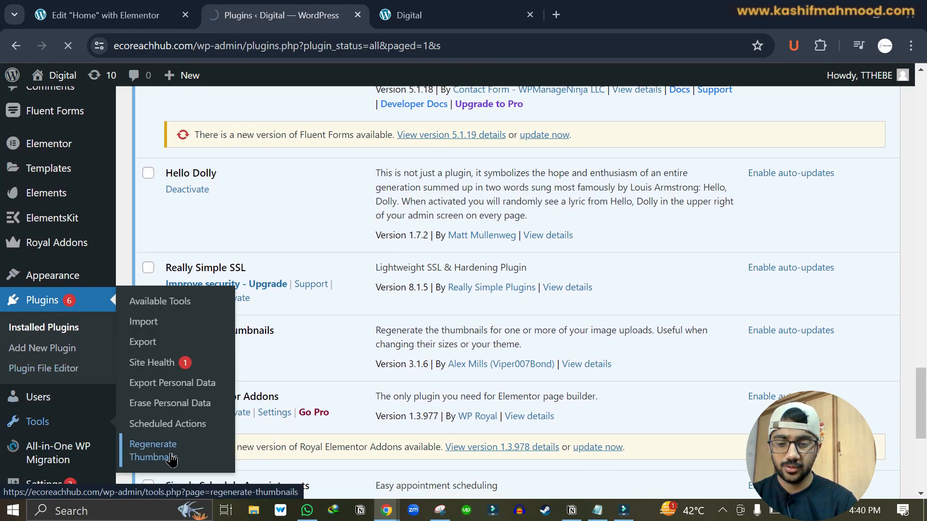
# Step: Run Regenerate Thumbnails for all 682 attachments from the Tools menu
pyautogui.click(153, 451)
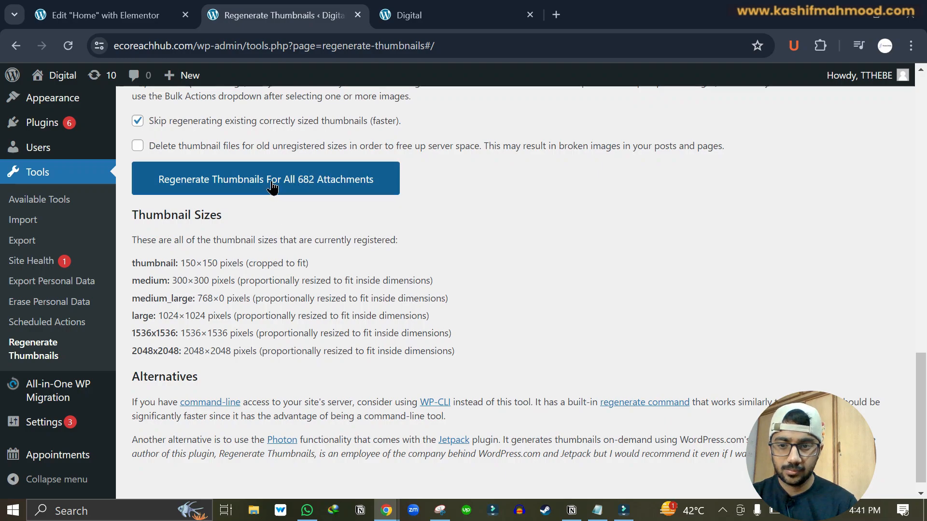
pyautogui.click(265, 180)
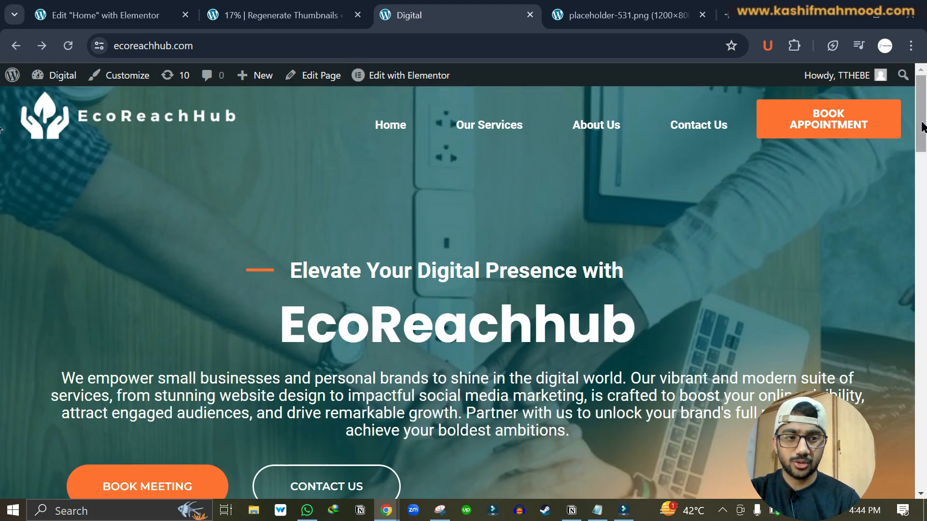
# Step: Scroll down the homepage to check the background image displays
pyautogui.scroll(-3)
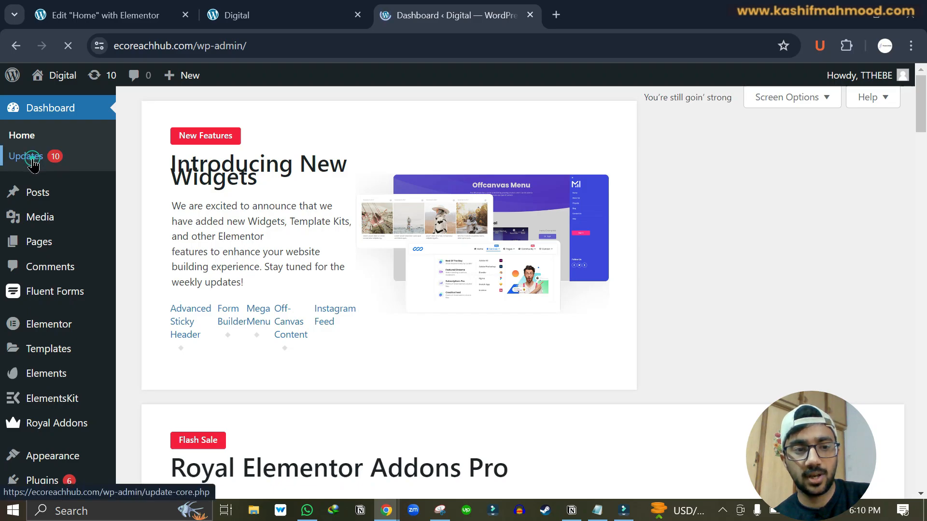
# Step: Go to Dashboard > Updates, then start a new browser tab
pyautogui.click(26, 157)
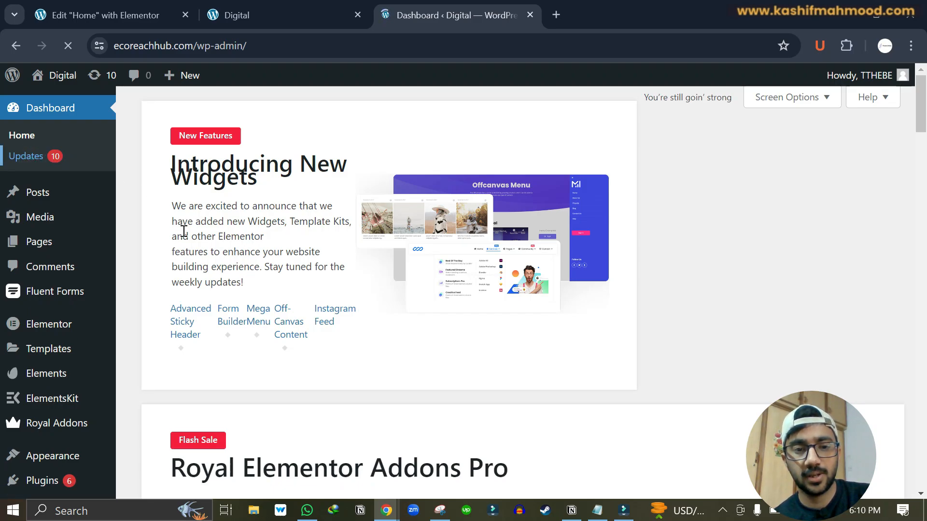
pyautogui.click(26, 156)
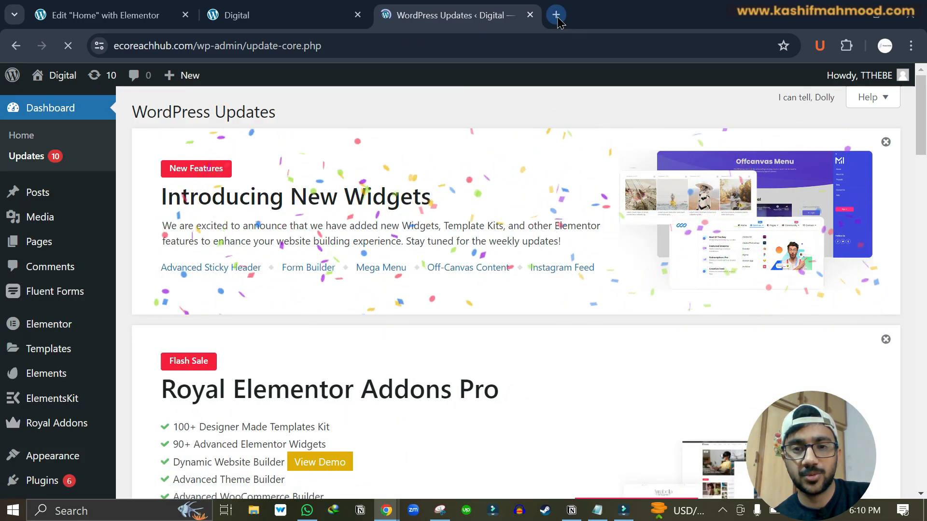
pyautogui.click(554, 15)
pyautogui.write('youtube.com/@kmwebverse')
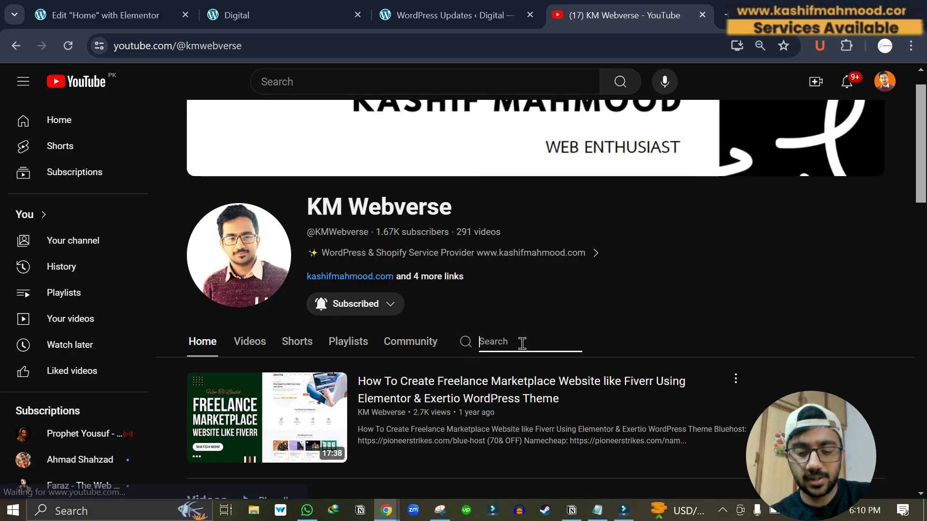
# Step: Search the KM Webverse channel for 'backup wordpress' to find the manual backup tutorial
pyautogui.write('backup w')
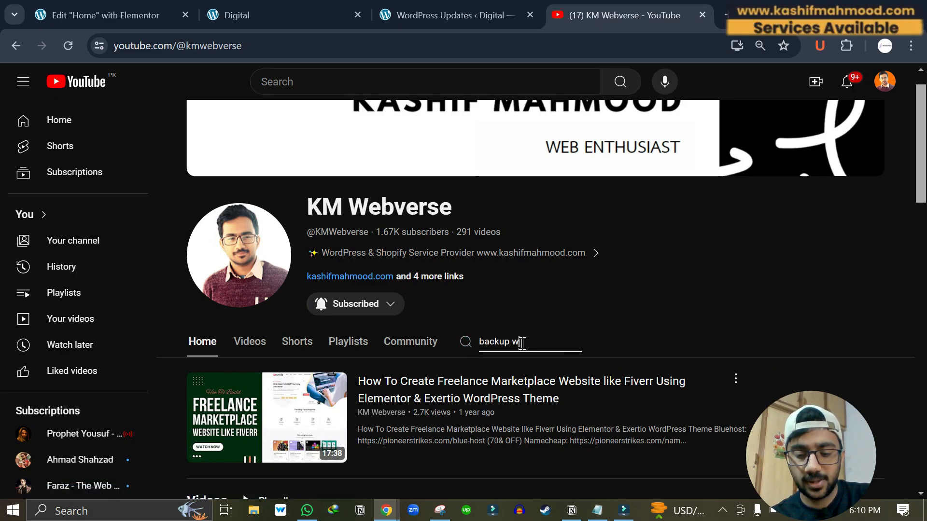
pyautogui.write('ordpress')
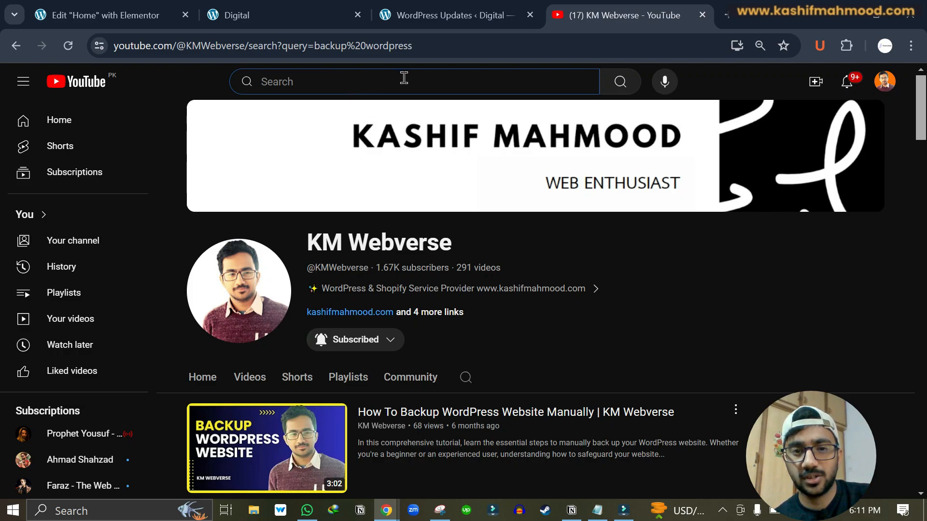
pyautogui.click(352, 82)
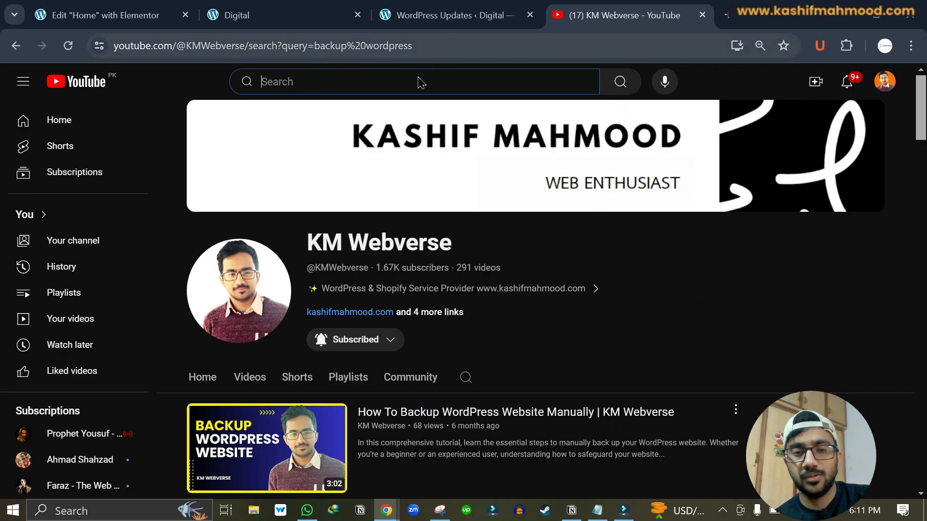
pyautogui.moveTo(529, 196)
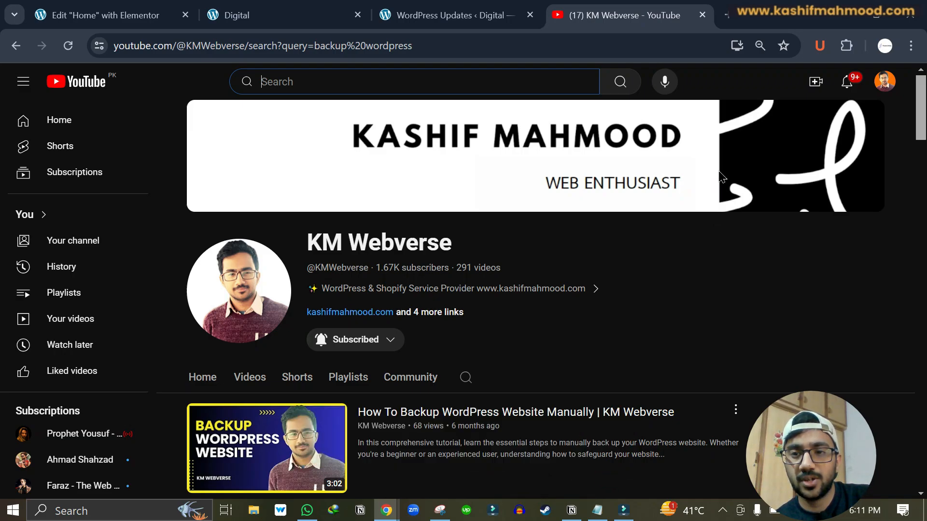
pyautogui.click(763, 14)
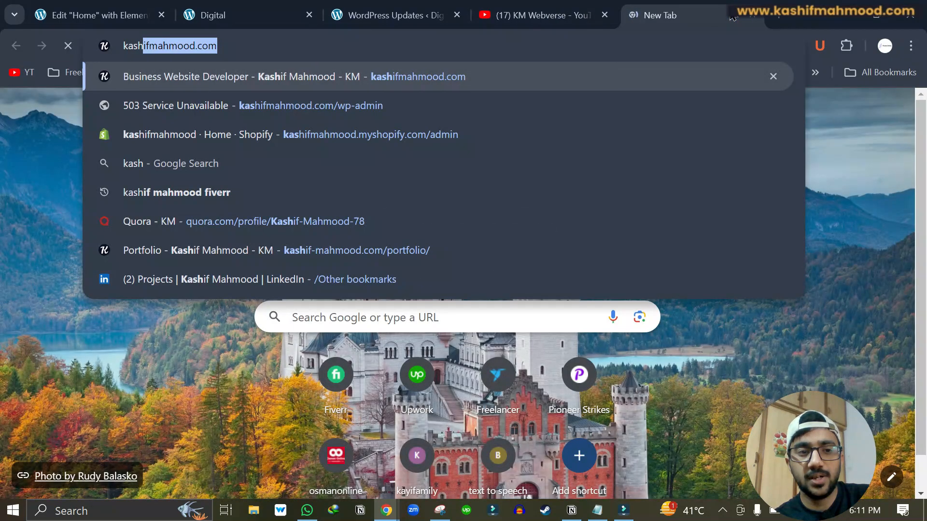
# Step: Go to kashifmahmood.com, open its Contact page and select the word MESSAGE
pyautogui.click(292, 76)
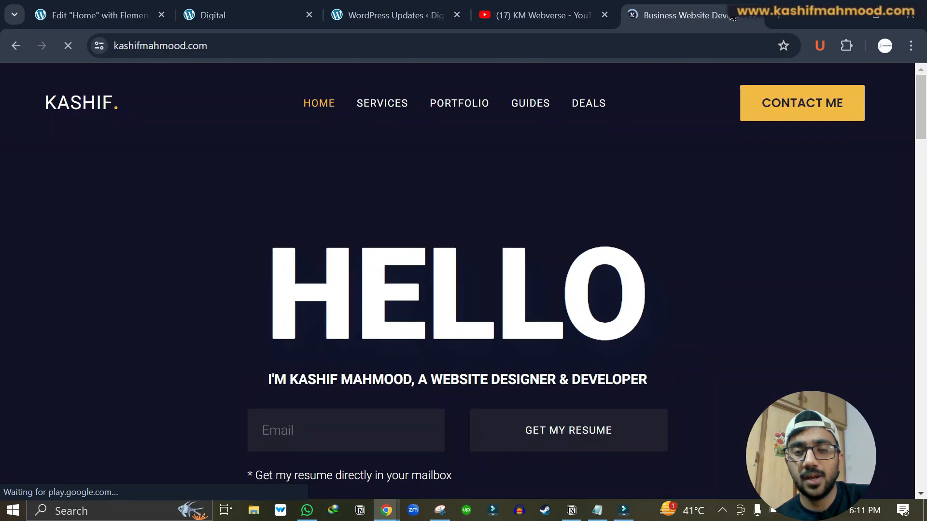
pyautogui.click(801, 104)
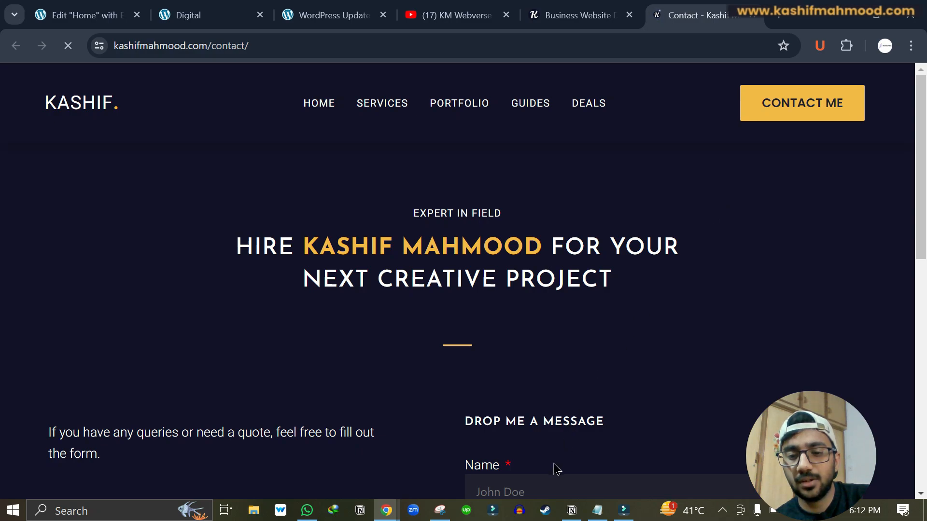
pyautogui.doubleClick(572, 422)
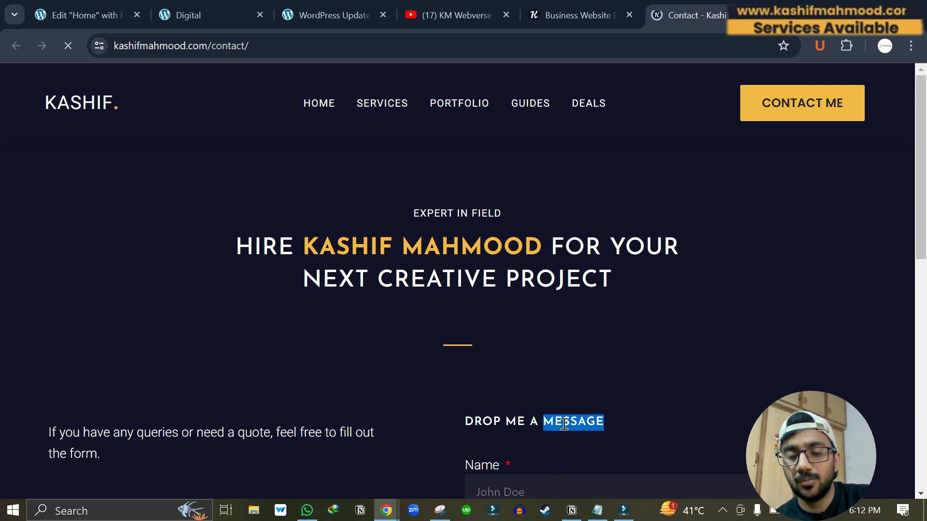